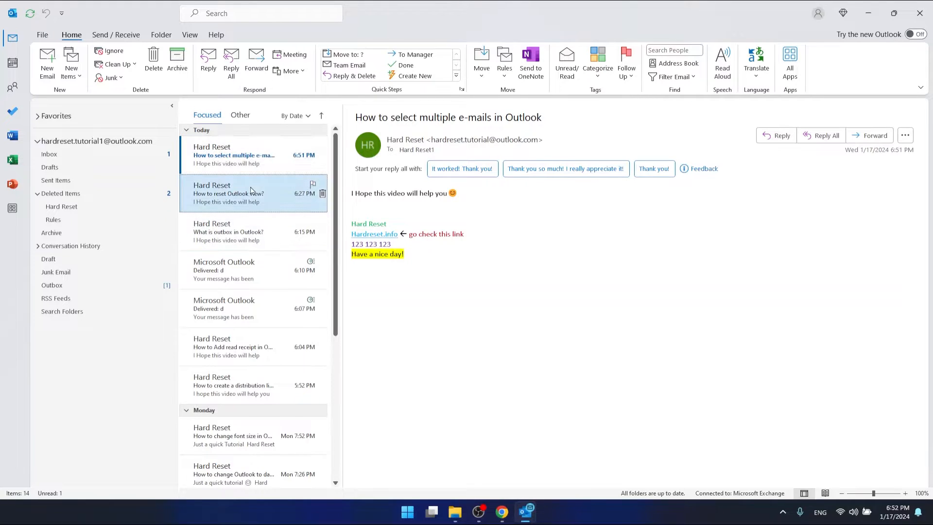
Build and adjust a Ctrl-selection among the top three inbox messages, including 'How to reset Outlook view?'.
click(250, 193)
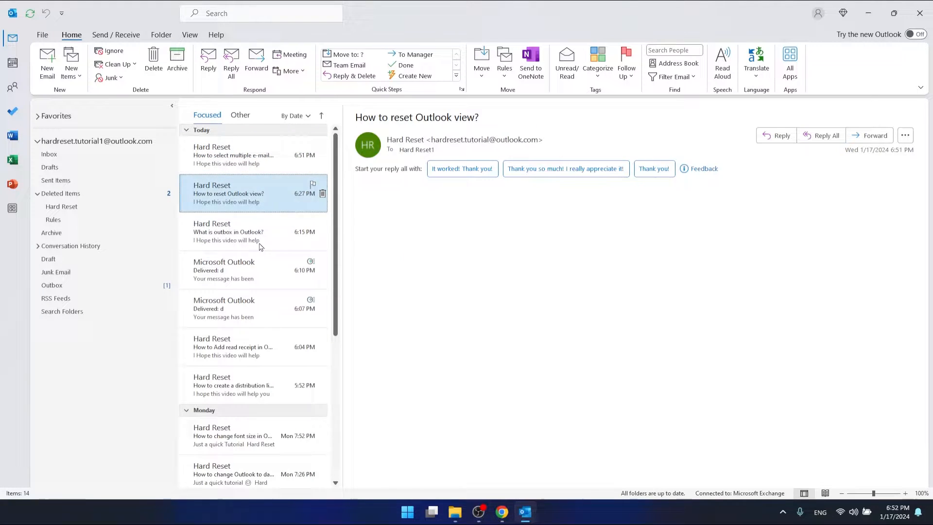
click(227, 231)
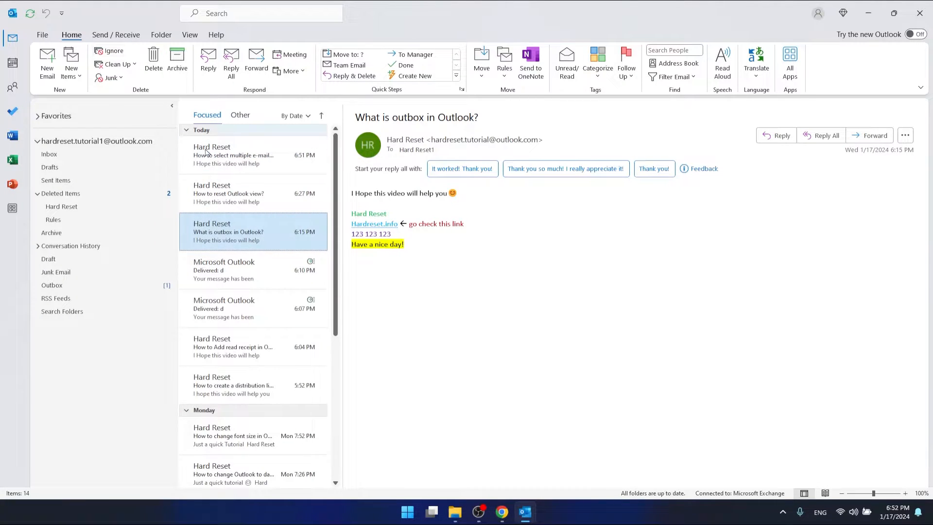
click(232, 155)
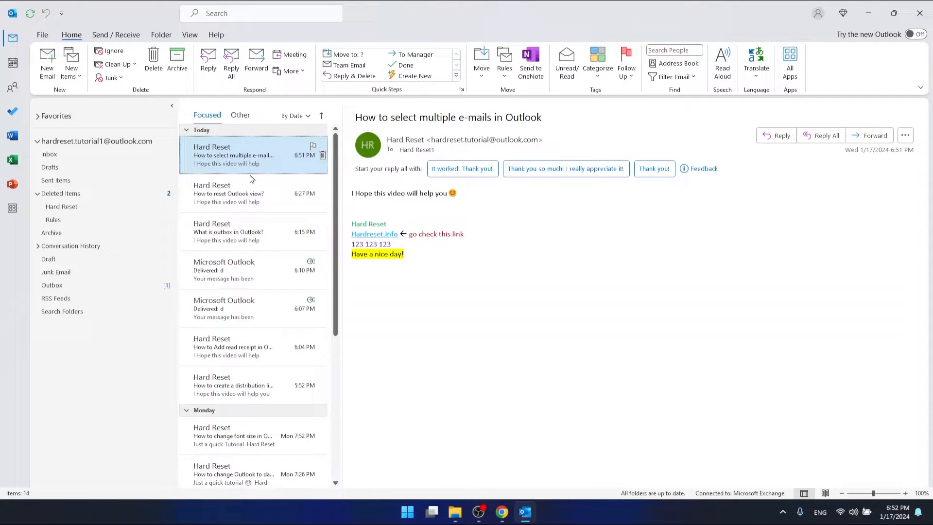
mouse_move(252, 193)
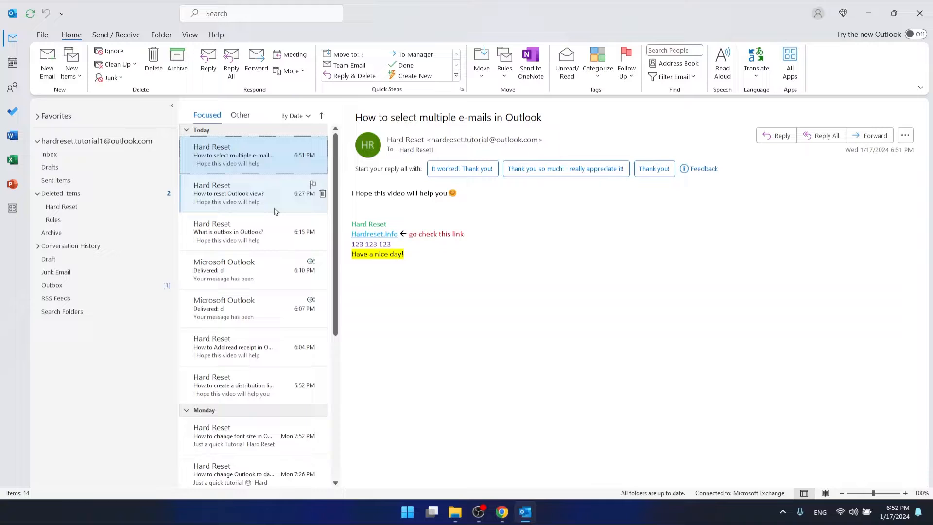
click(252, 194)
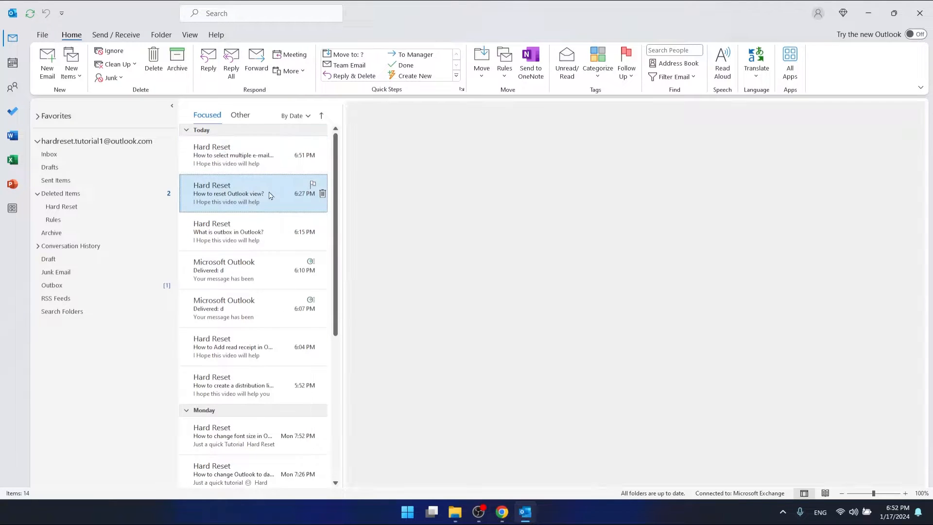
click(233, 155)
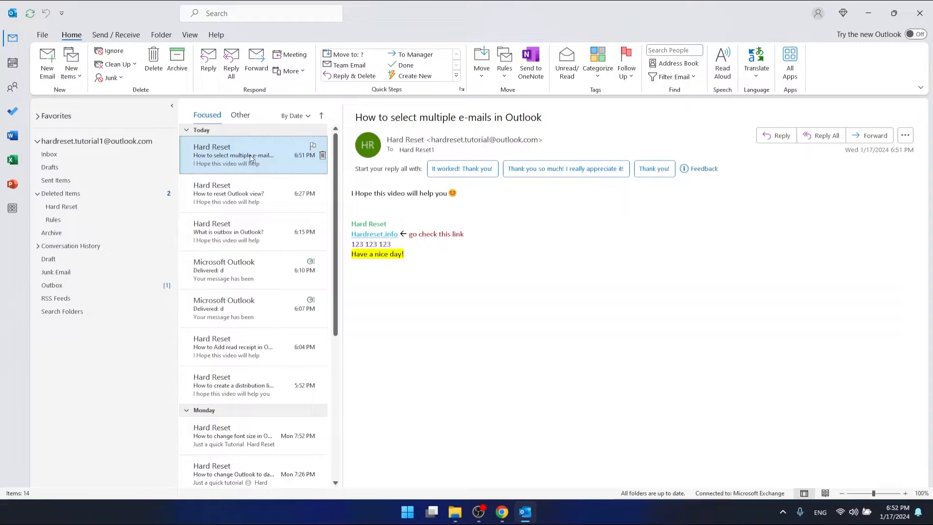
Shift-select a range of six messages, then narrow the selection to the first two emails.
click(249, 269)
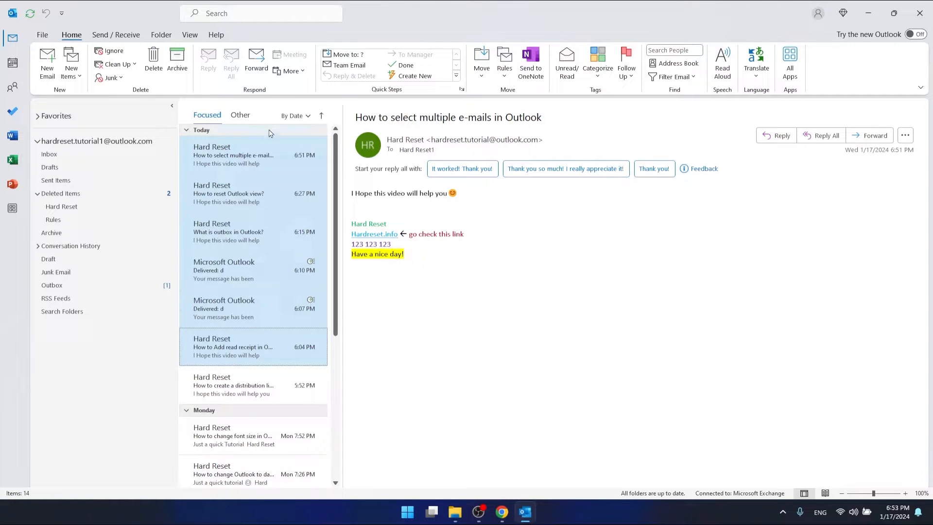
mouse_move(249, 346)
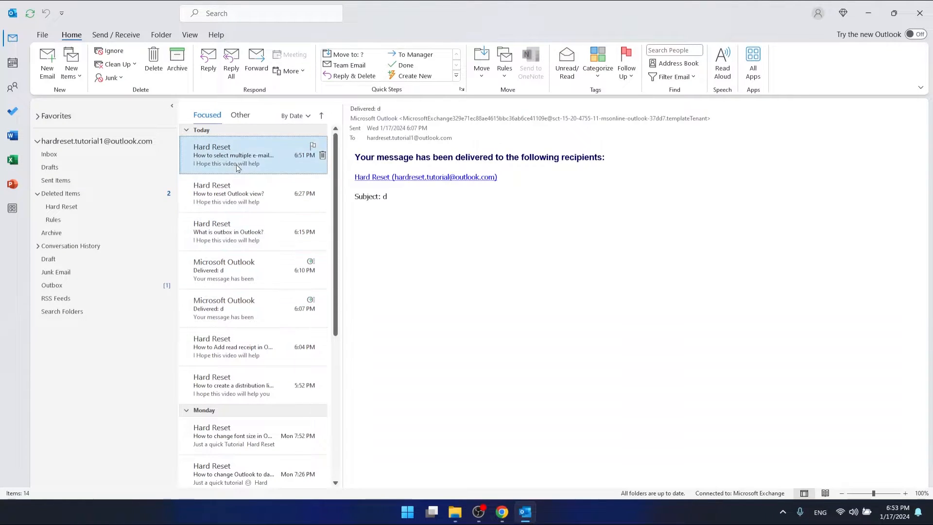
click(233, 154)
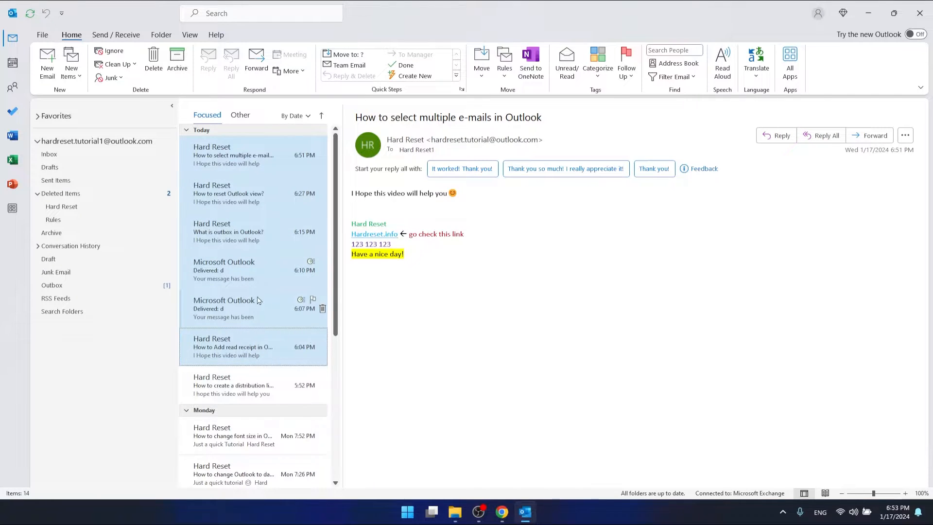
click(233, 154)
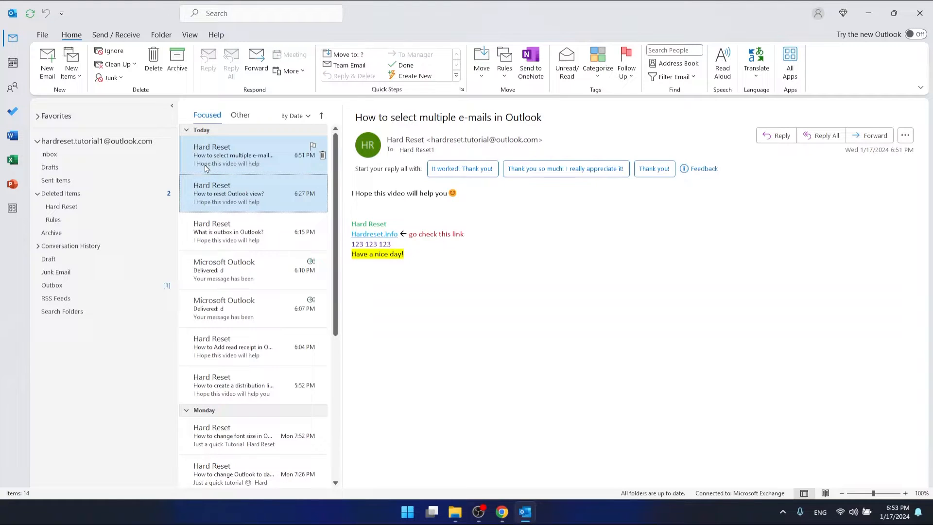
Extend the selection to the 6:10 and 6:07 PM delivery messages, then collapse it to one message.
click(252, 435)
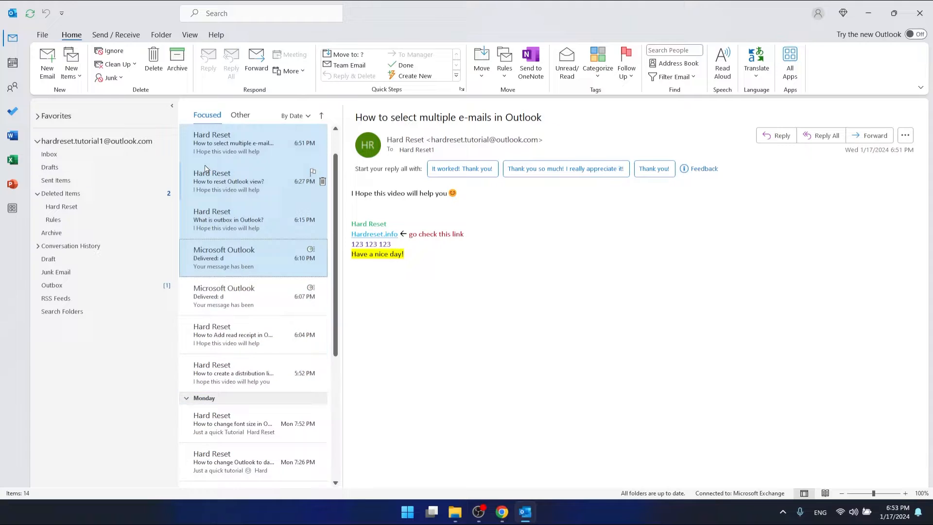
click(252, 423)
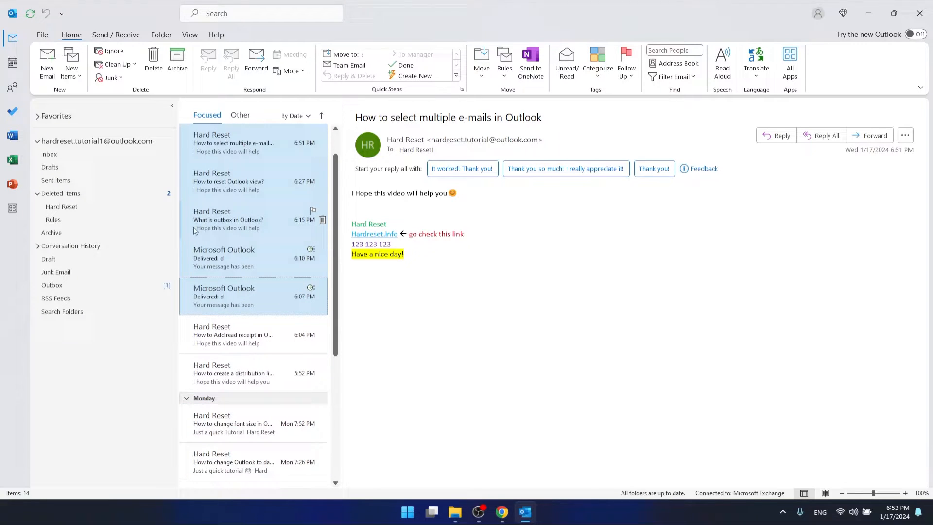
click(233, 181)
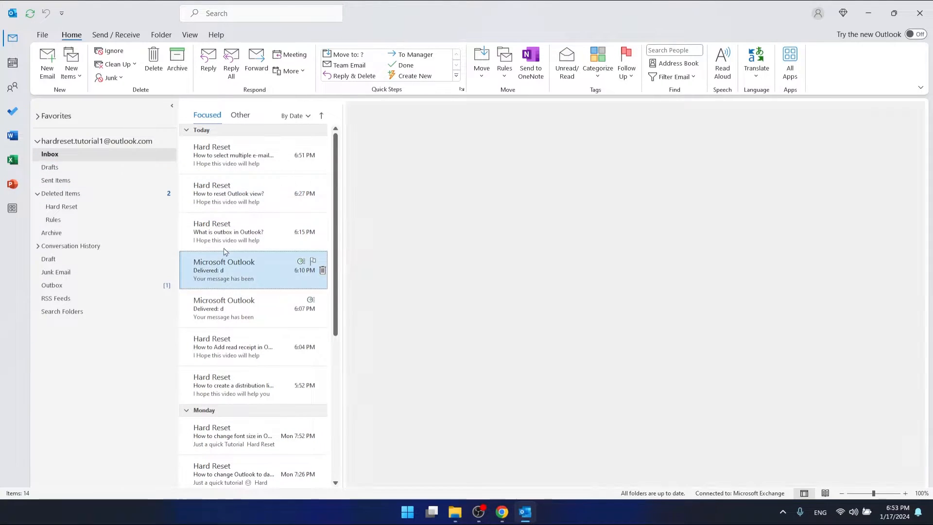
View the 'What is outbox in Outlook?' email and dismiss the stray empty appointment window.
click(232, 231)
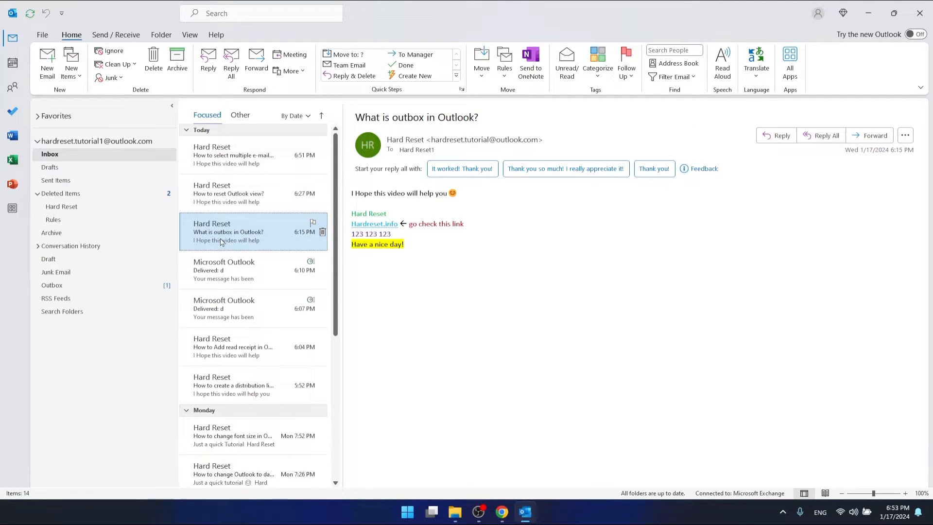
mouse_move(219, 242)
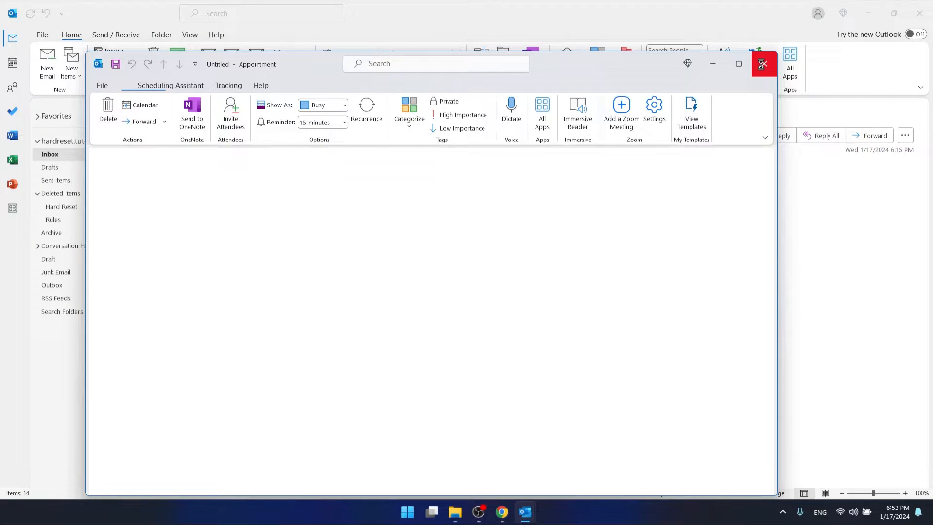
click(762, 65)
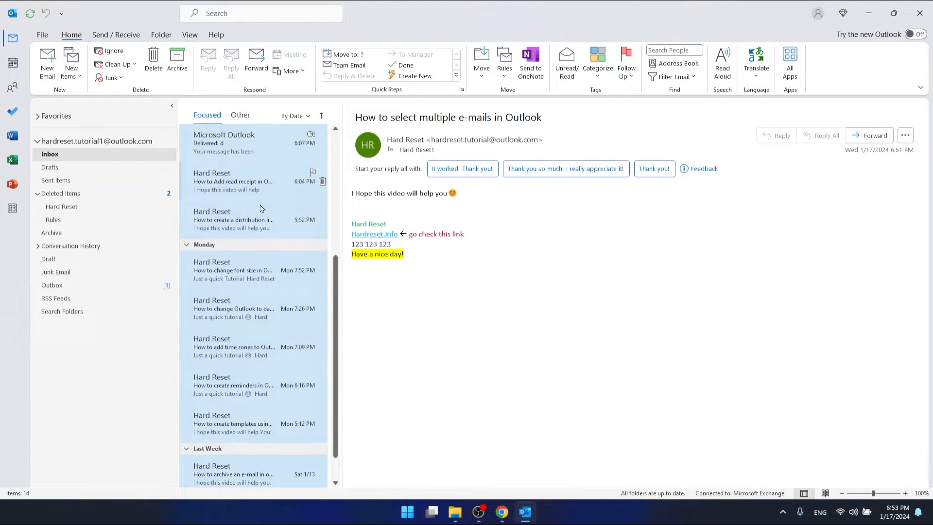
Scroll down through the selected inbox messages toward the Deleted Items folder.
scroll(down, 3)
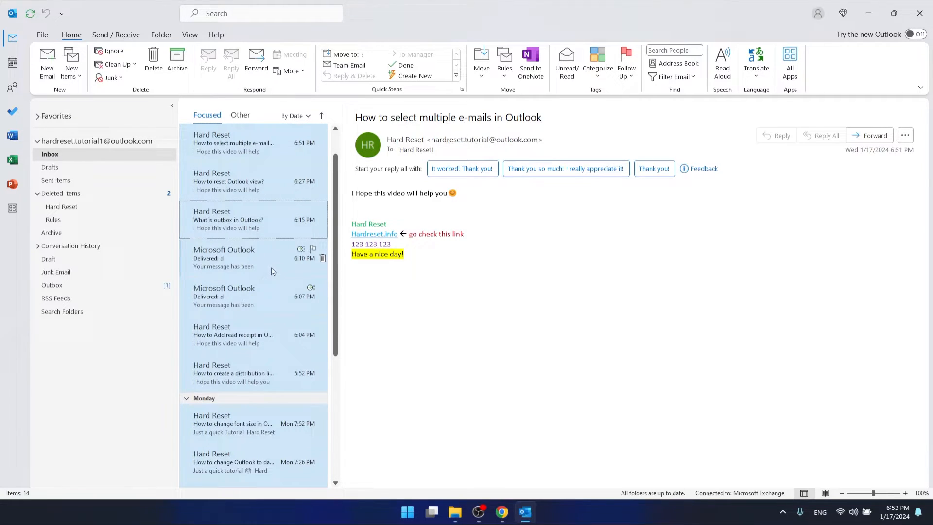
scroll(down, 3)
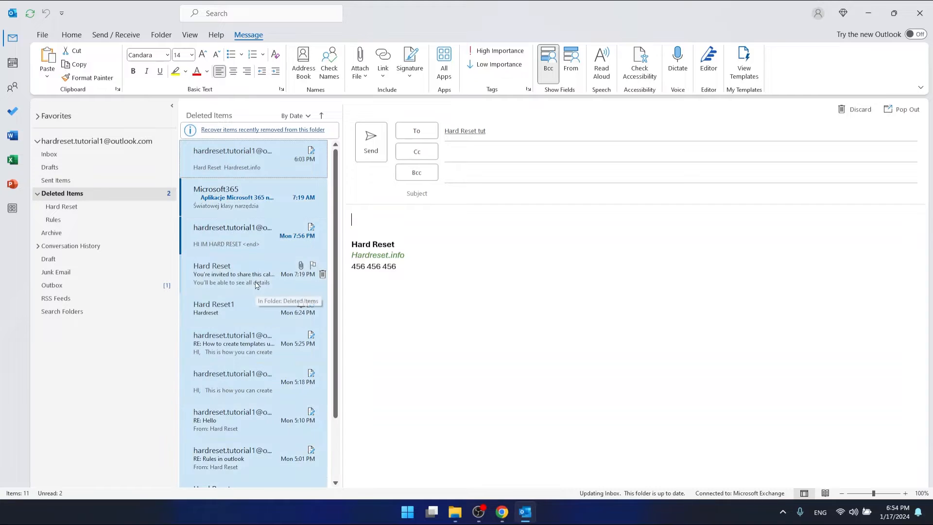
scroll(down, 3)
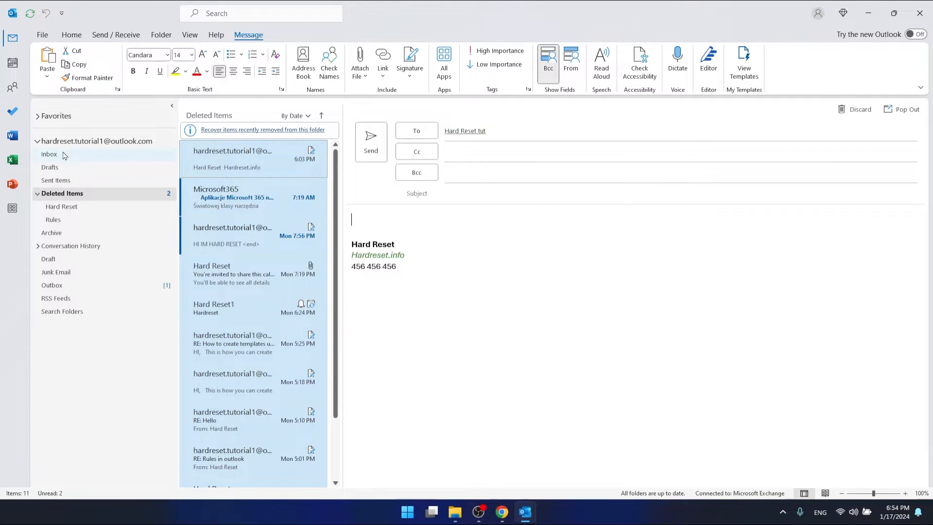
Return to the Inbox folder and scroll through its fully selected message list.
click(48, 154)
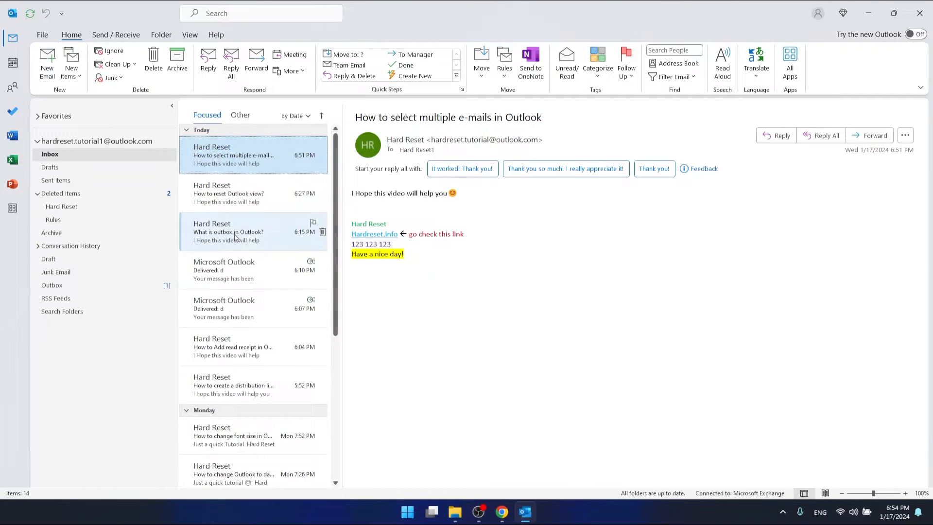
scroll(down, 3)
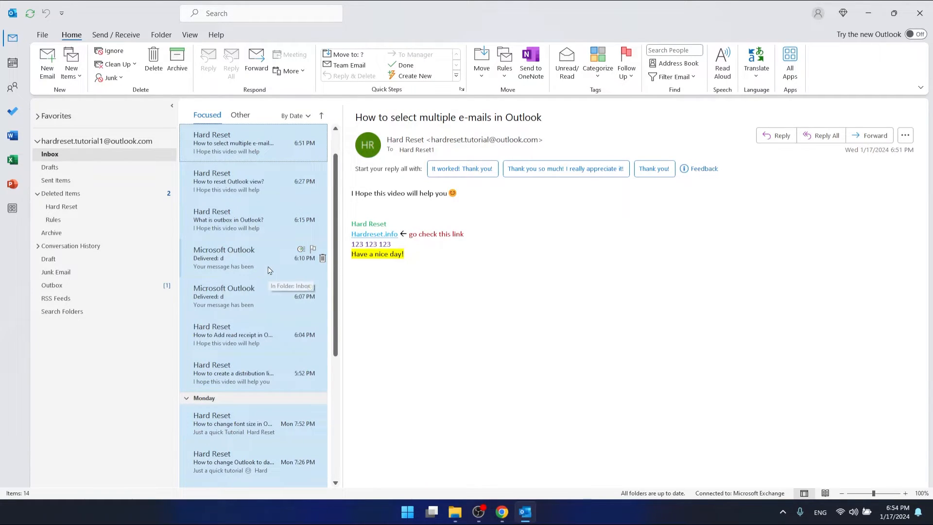
mouse_move(252, 236)
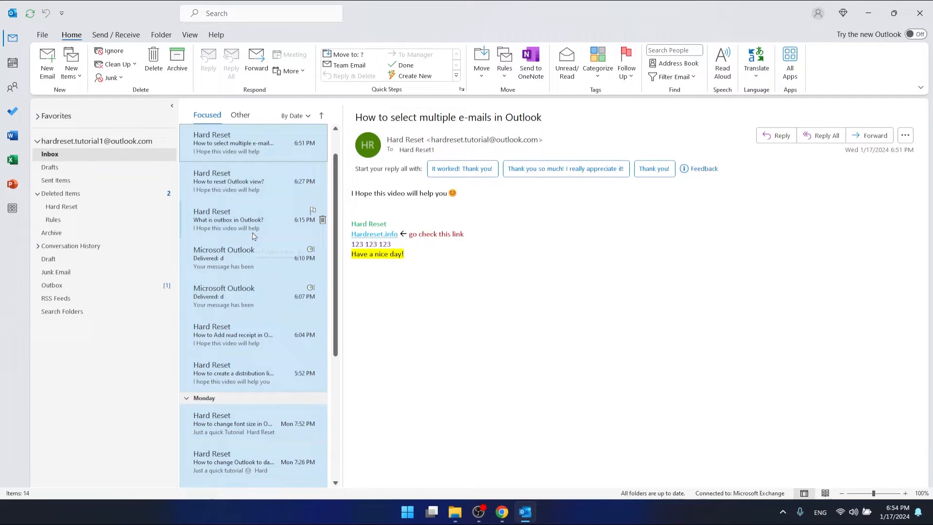
mouse_move(244, 252)
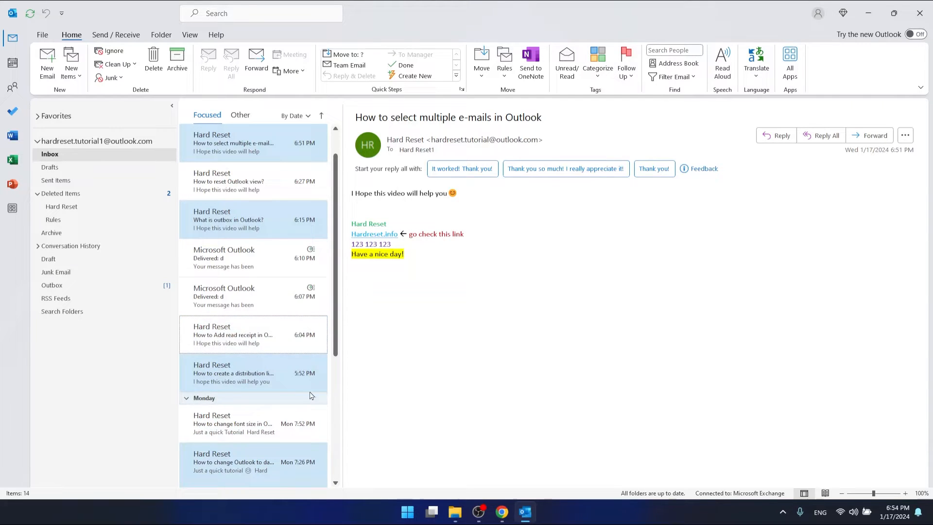
Start from one delivery notice, Shift-select a run of messages, then Ctrl-adjust which ones are included.
click(250, 295)
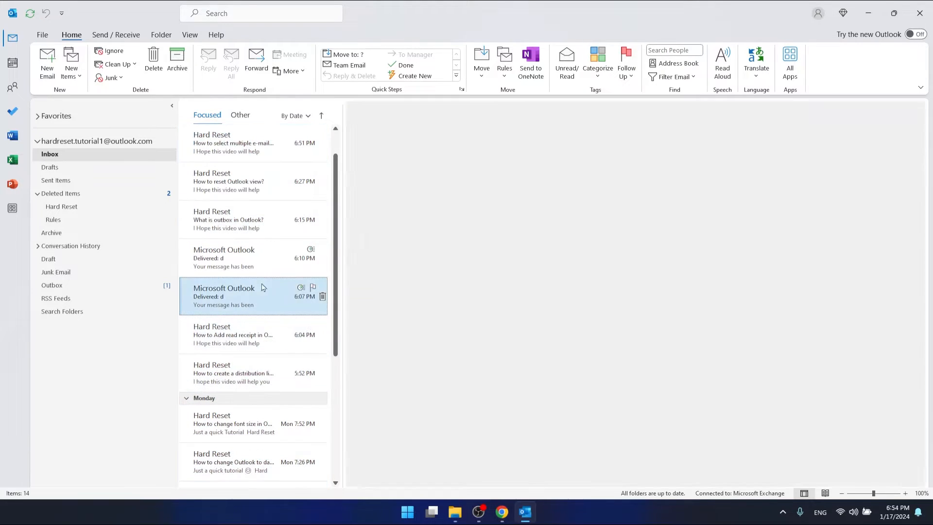
click(233, 143)
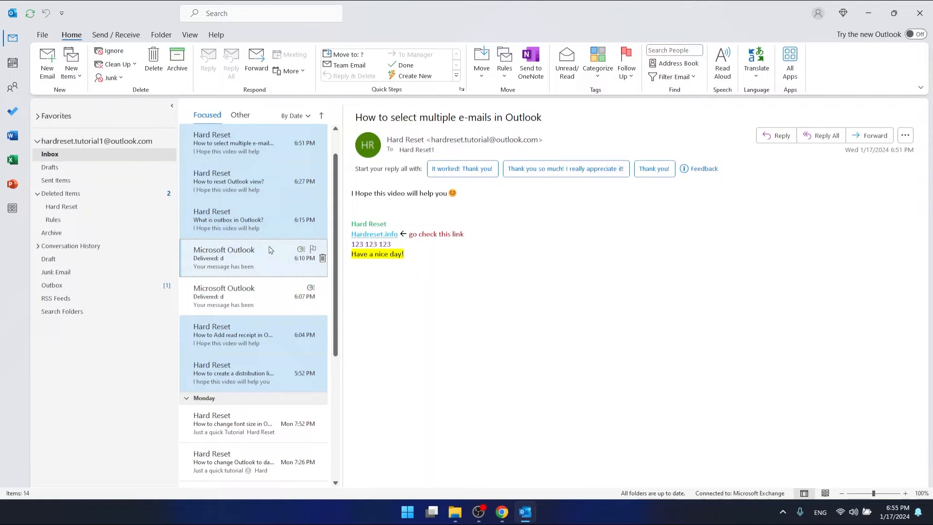
mouse_move(250, 223)
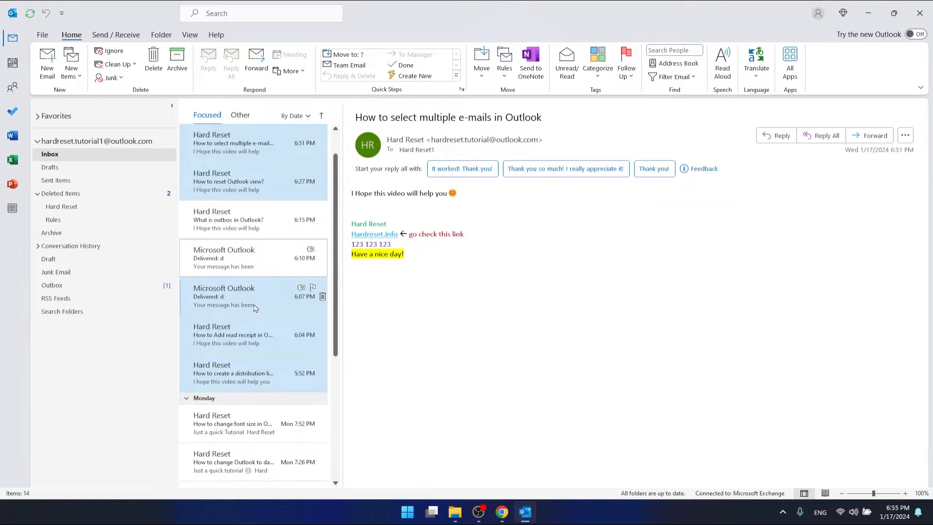
click(250, 258)
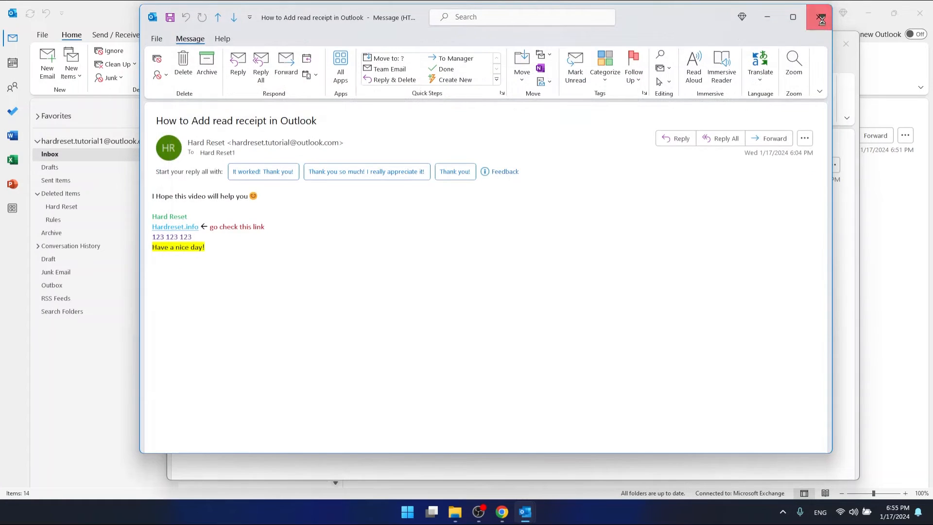
Close the message window and leave only 'What is outbox in Outlook?' selected in the inbox list.
click(820, 16)
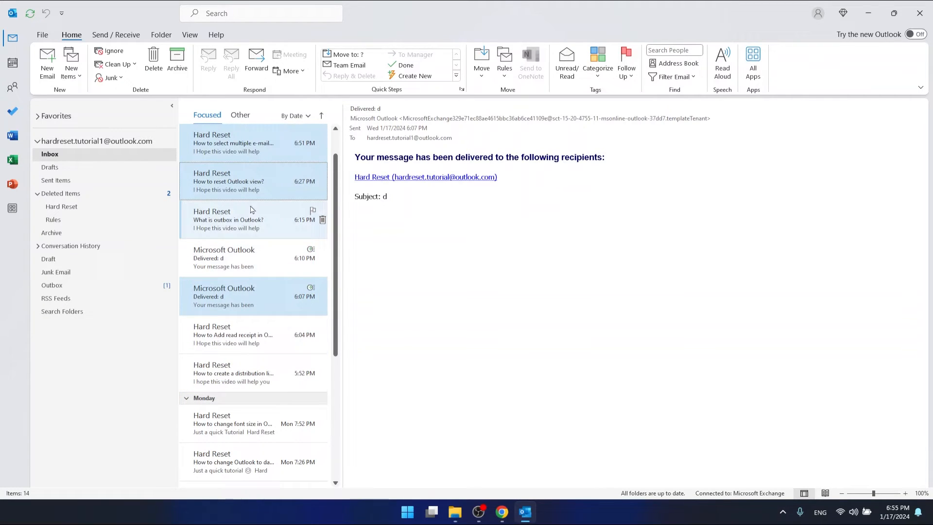
click(233, 143)
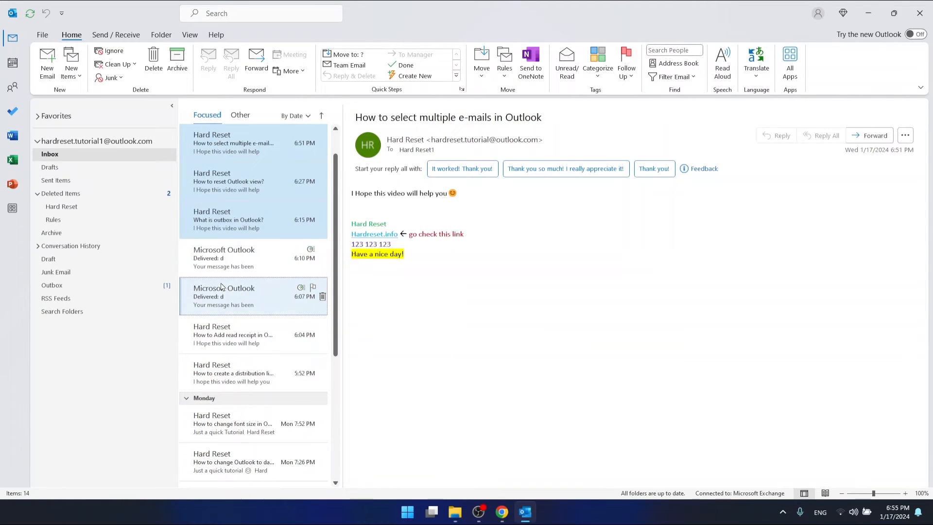
double_click(233, 143)
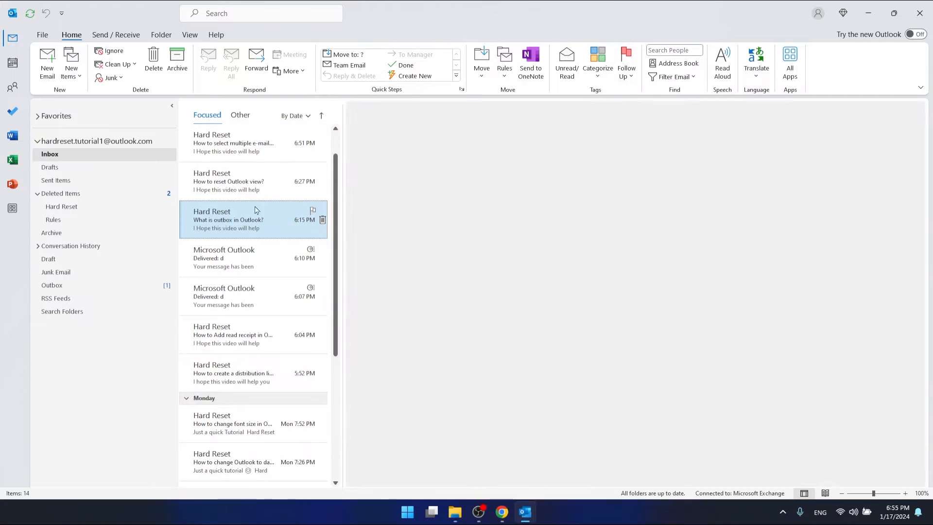
Delete the three newest tutorial messages and switch to the Deleted Items folder.
click(234, 142)
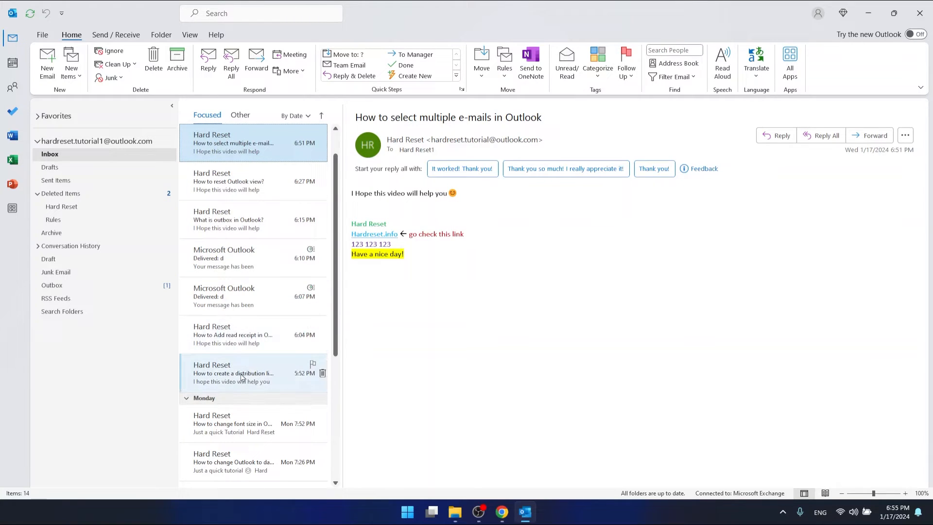
mouse_move(242, 182)
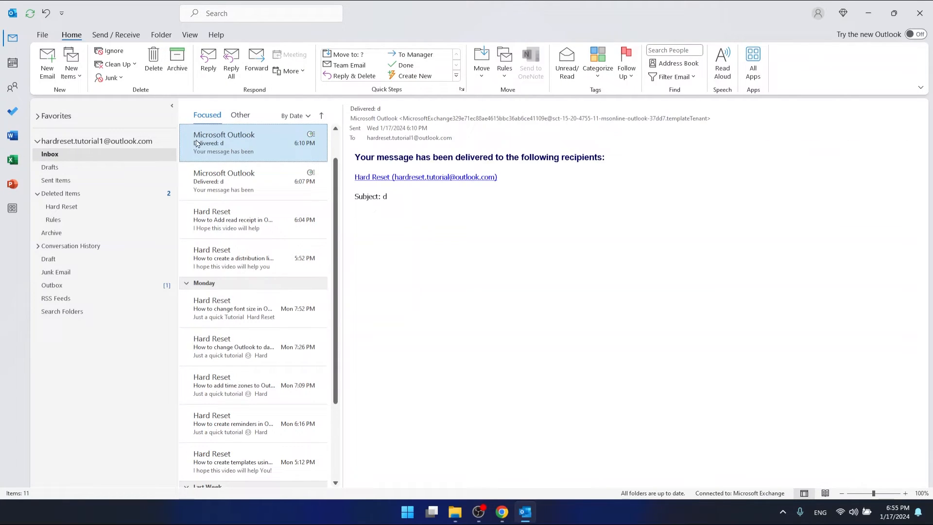
click(62, 193)
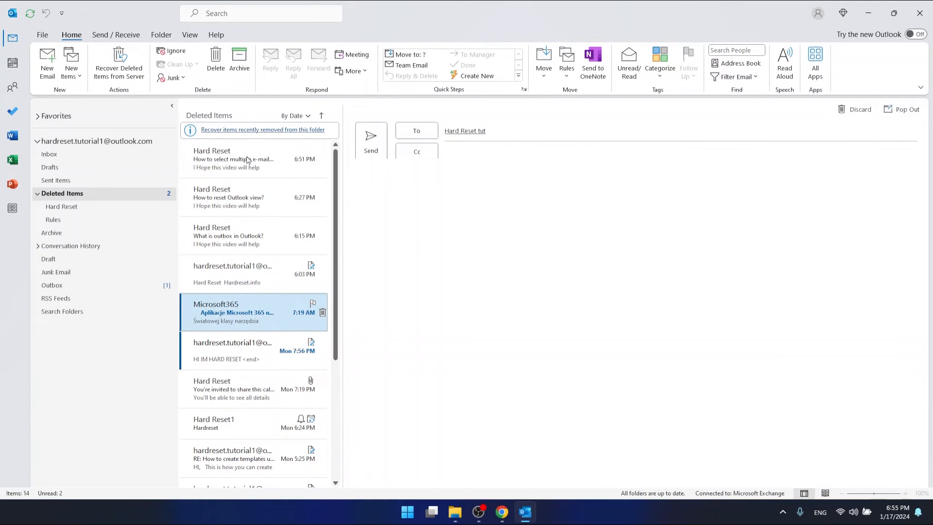
Move the three deleted Hard Reset messages from Deleted Items back to the inbox.
click(250, 312)
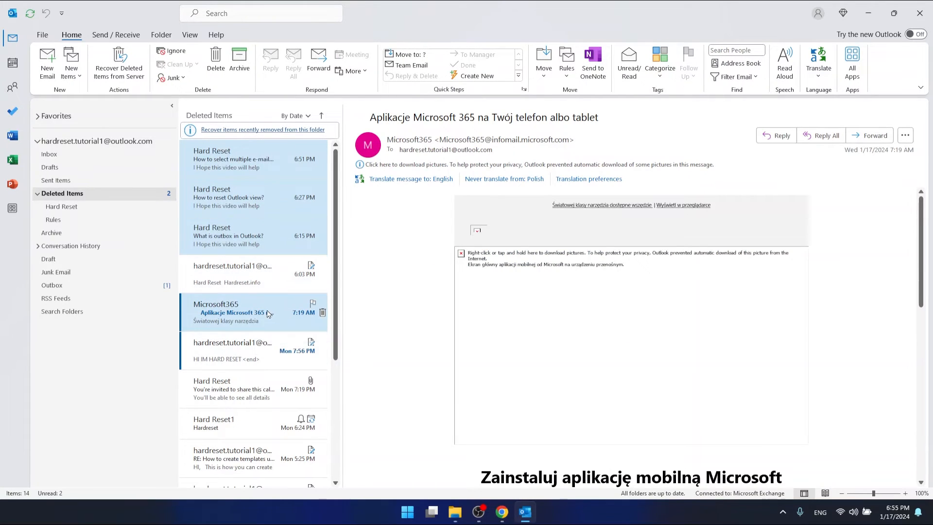
click(233, 158)
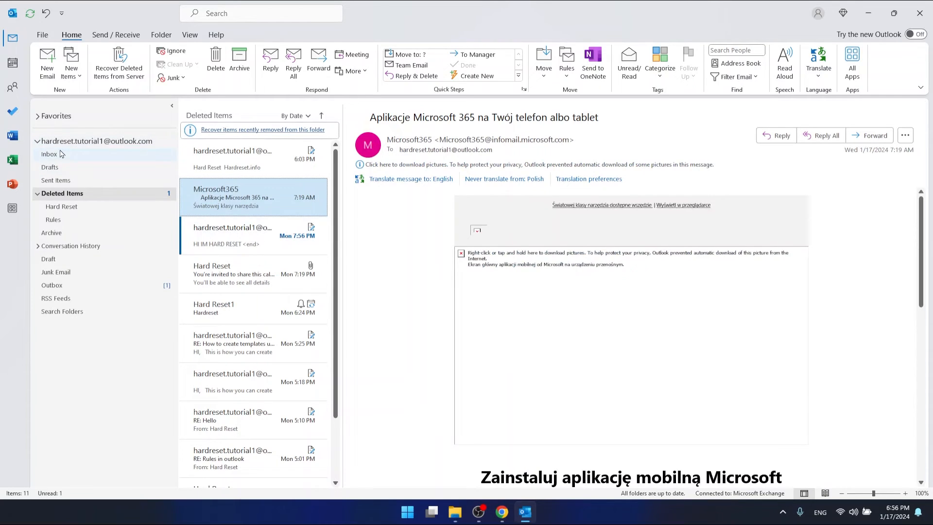
Return to the inbox and view the restored 'How to select multiple e-mails in Outlook' message.
click(49, 153)
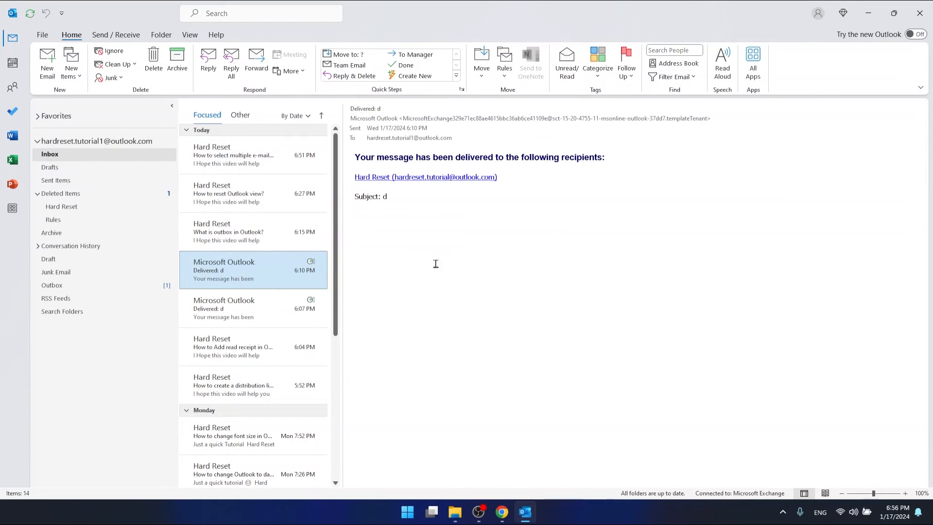
click(253, 154)
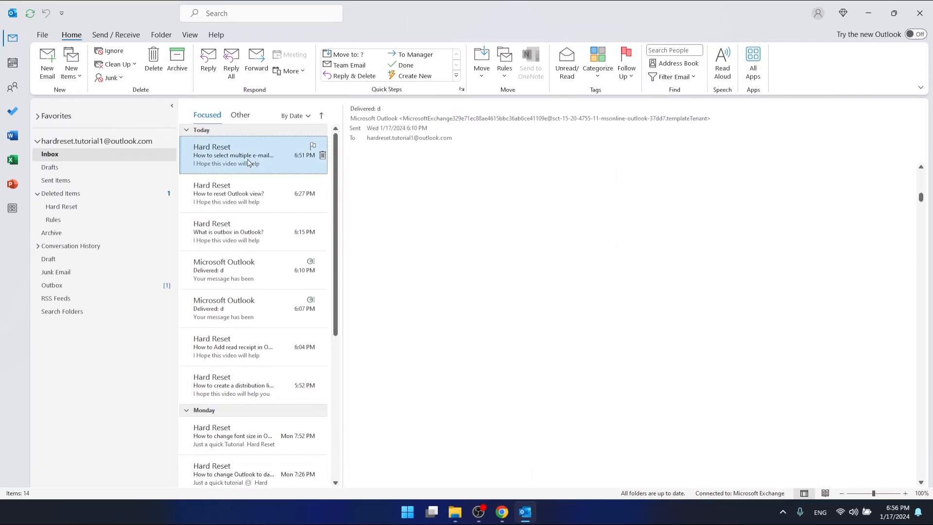
click(233, 155)
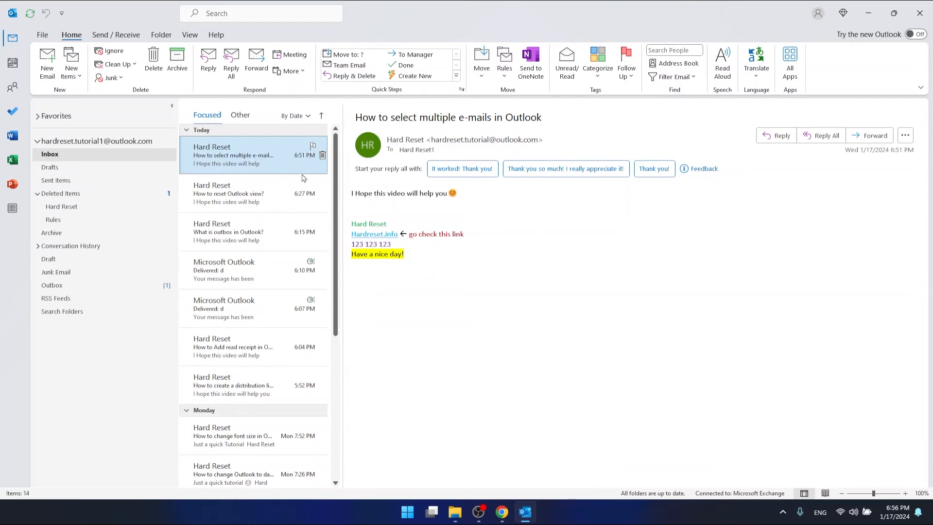